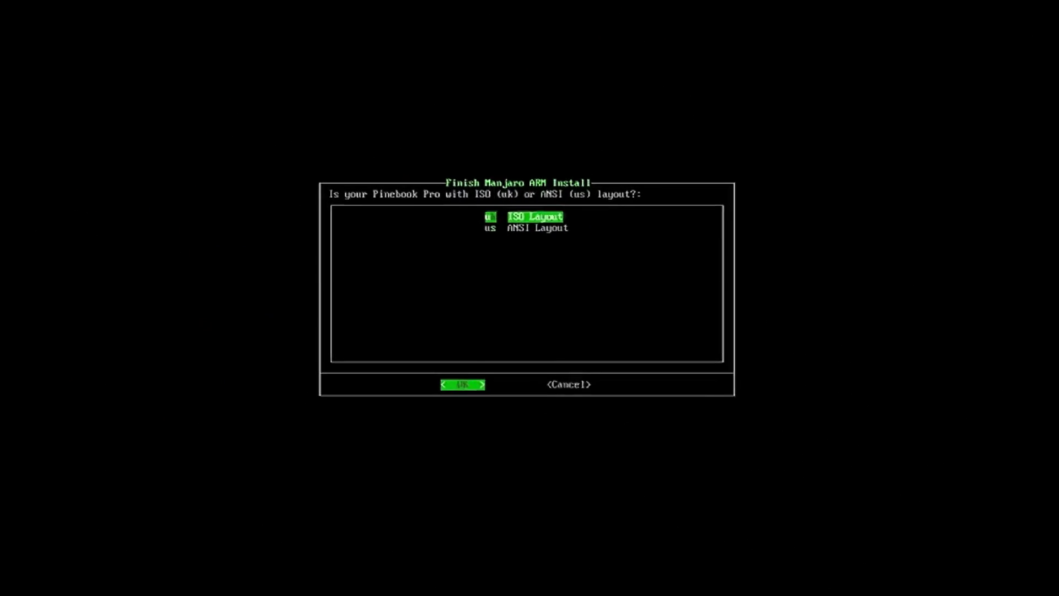
- Select the us ANSI keyboard layout and enter the new account's username
{"action": "key", "text": "Down"}
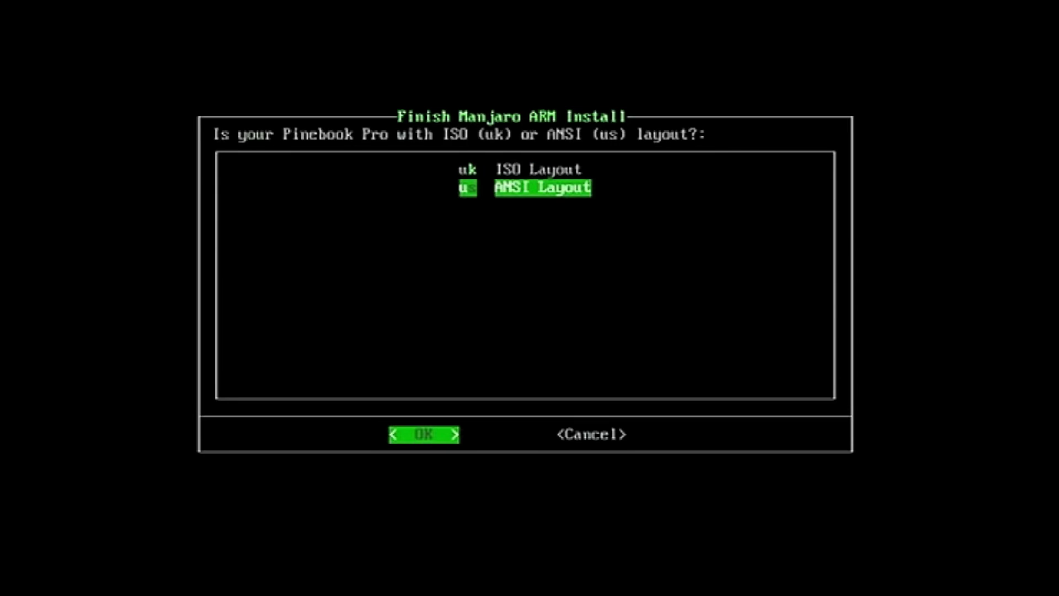
{"action": "left_click", "coordinate": [422, 435]}
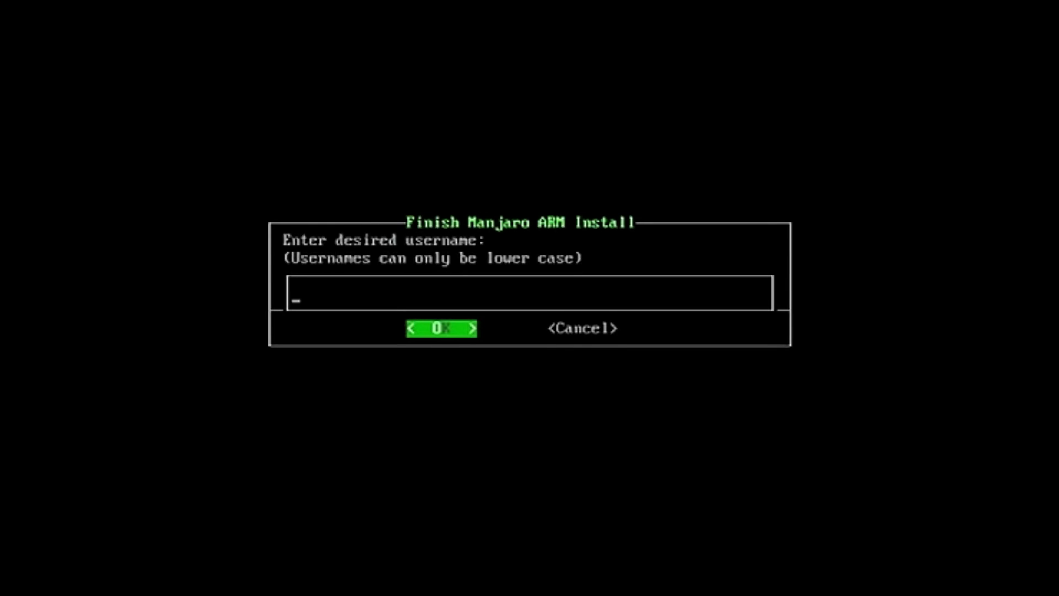
{"action": "type", "text": "jo"}
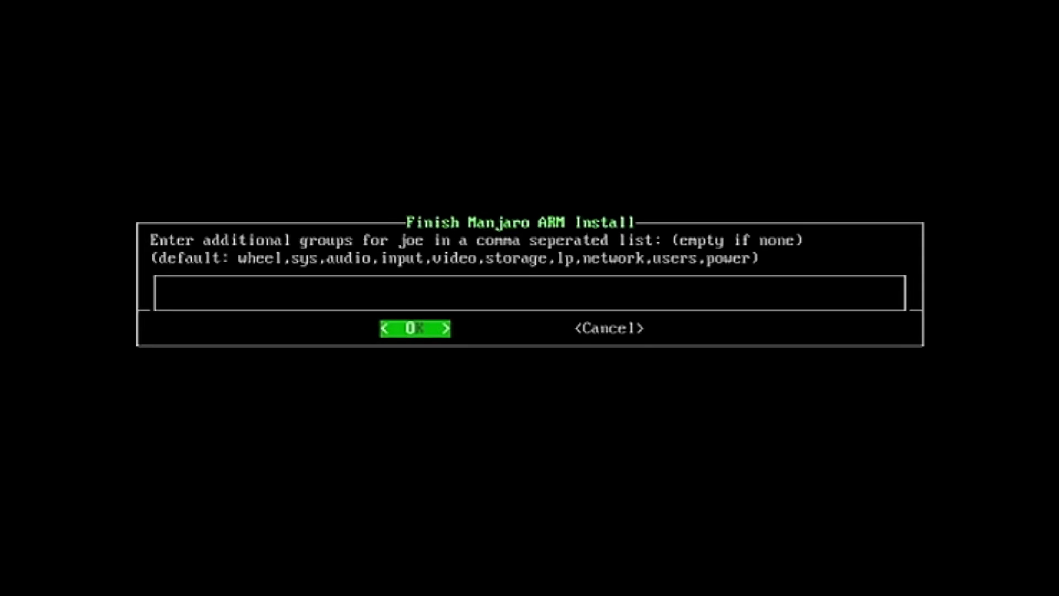
- Enter the default group list ending video,storage,lp,network,users,power and confirm it
{"action": "type", "text": "wheel,sys,audio,inpu"}
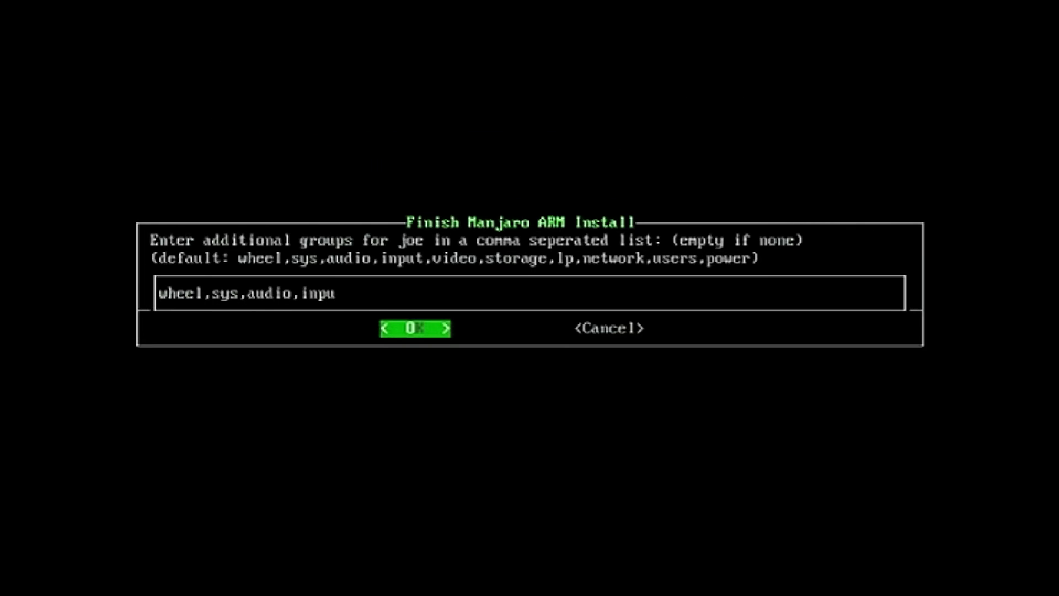
{"action": "type", "text": "t,"}
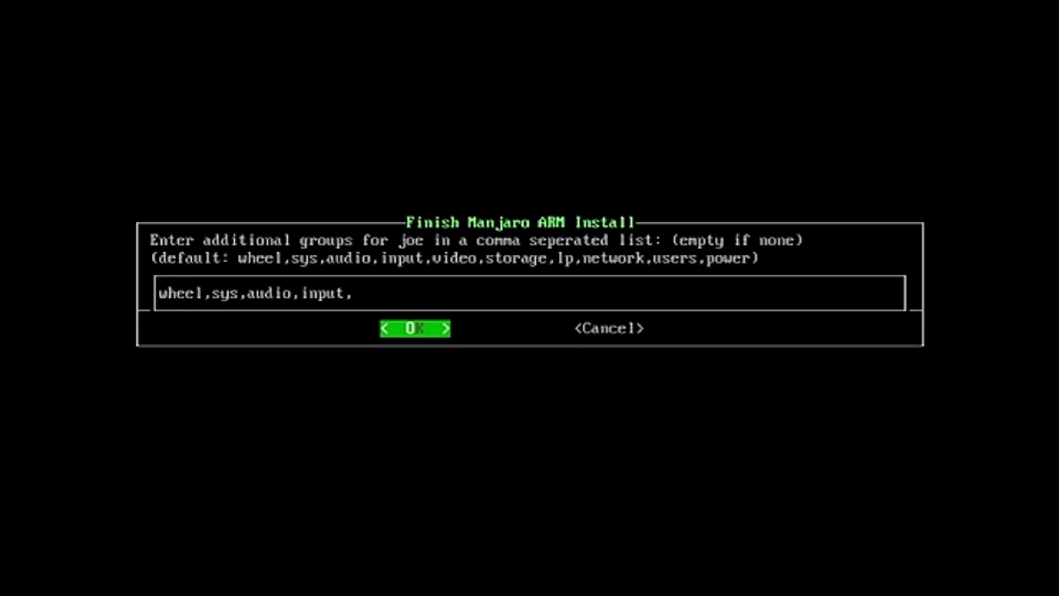
{"action": "type", "text": "video"}
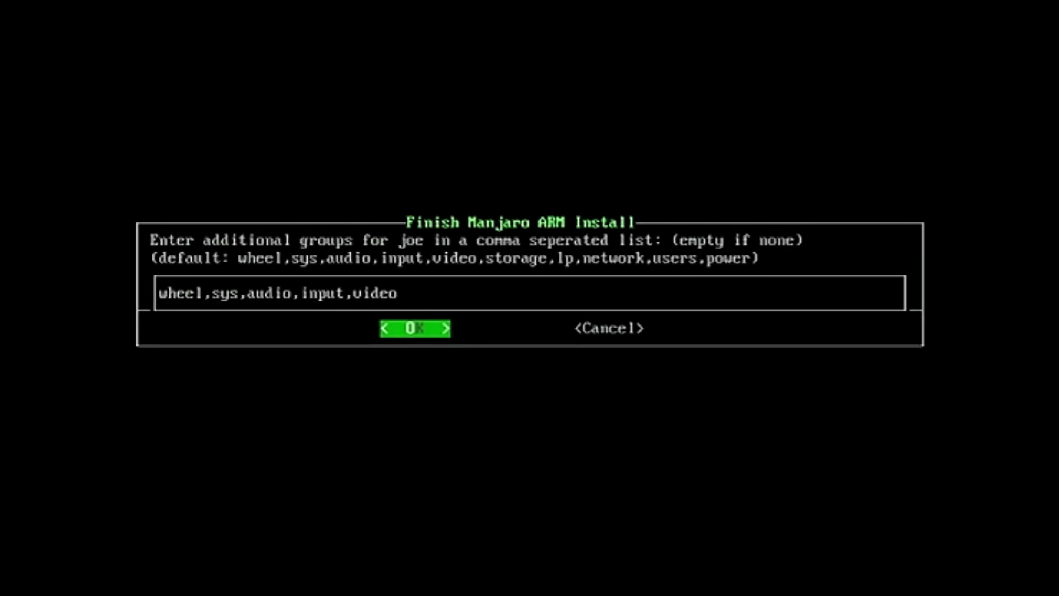
{"action": "type", "text": ",stor"}
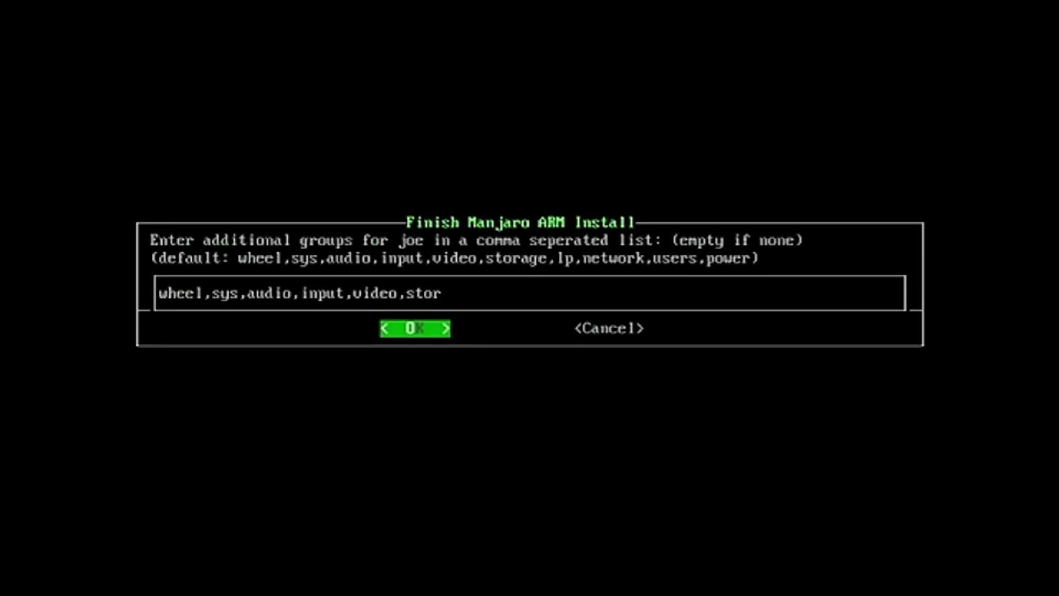
{"action": "type", "text": "age"}
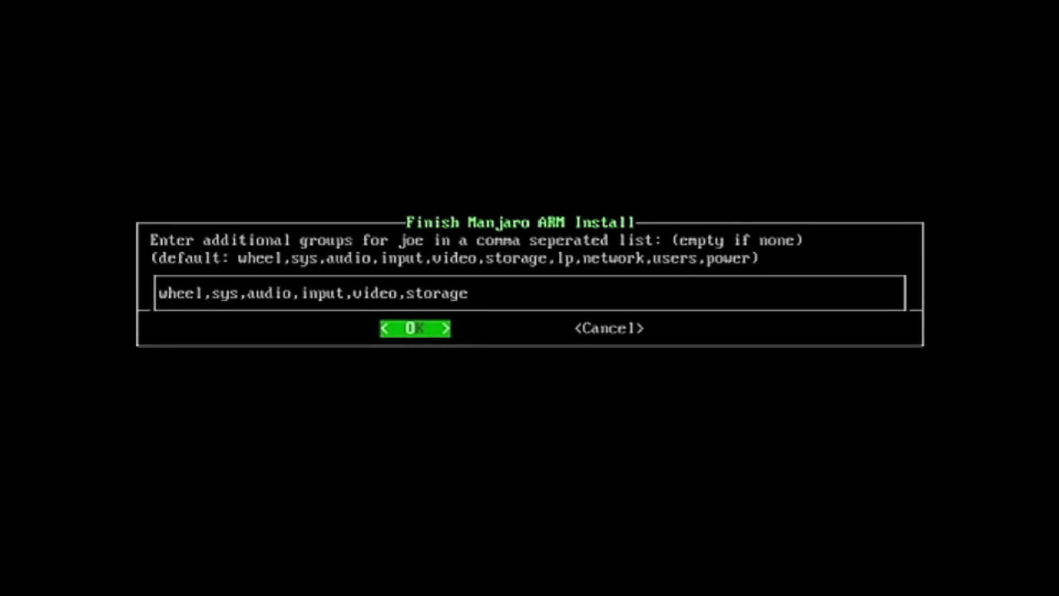
{"action": "type", "text": ","}
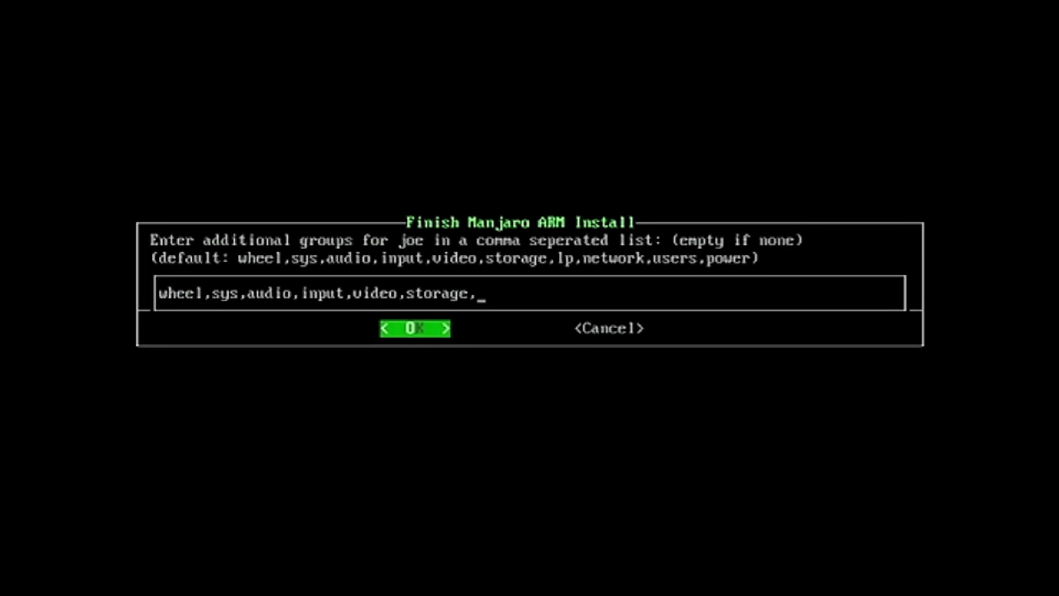
{"action": "type", "text": "lp"}
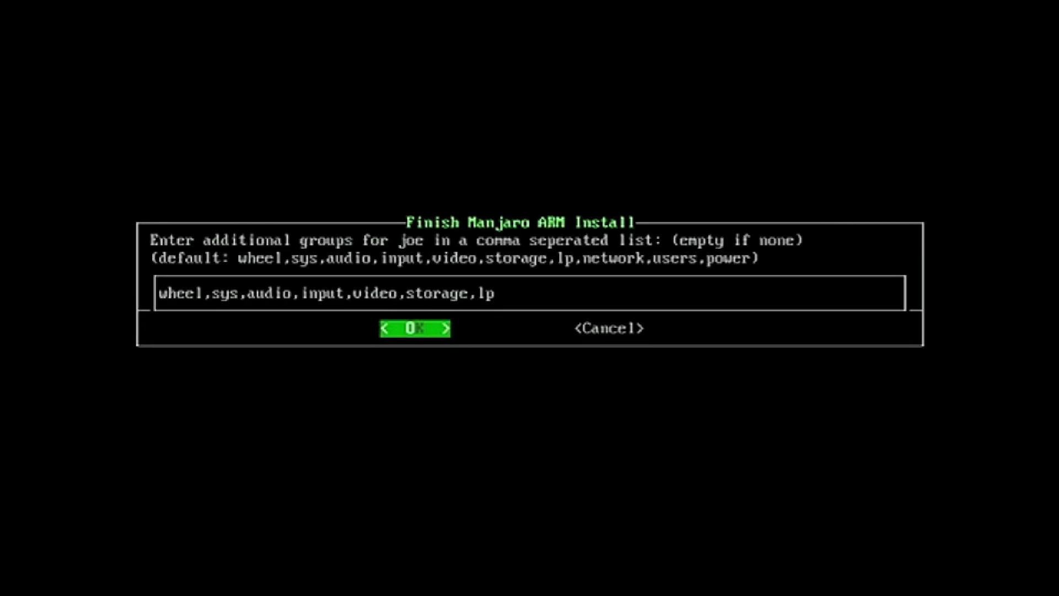
{"action": "type", "text": ",n"}
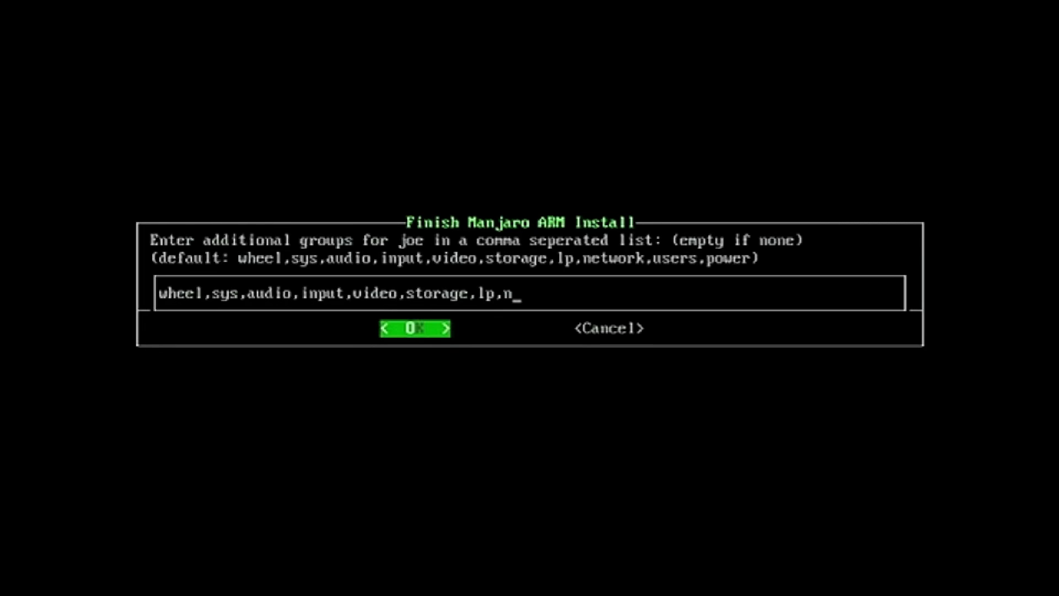
{"action": "type", "text": "etwork"}
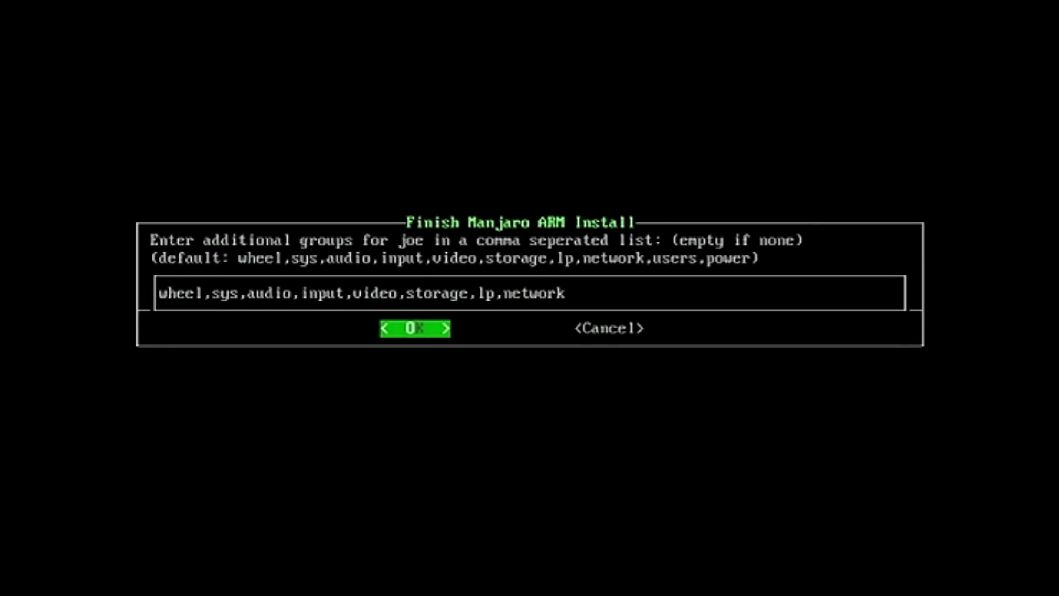
{"action": "type", "text": ","}
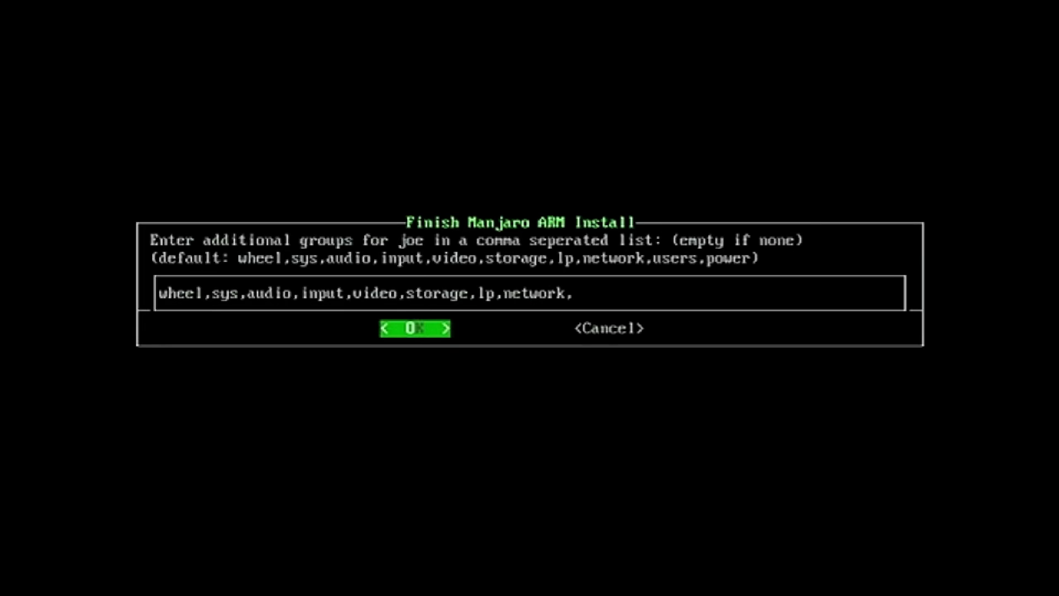
{"action": "type", "text": "users"}
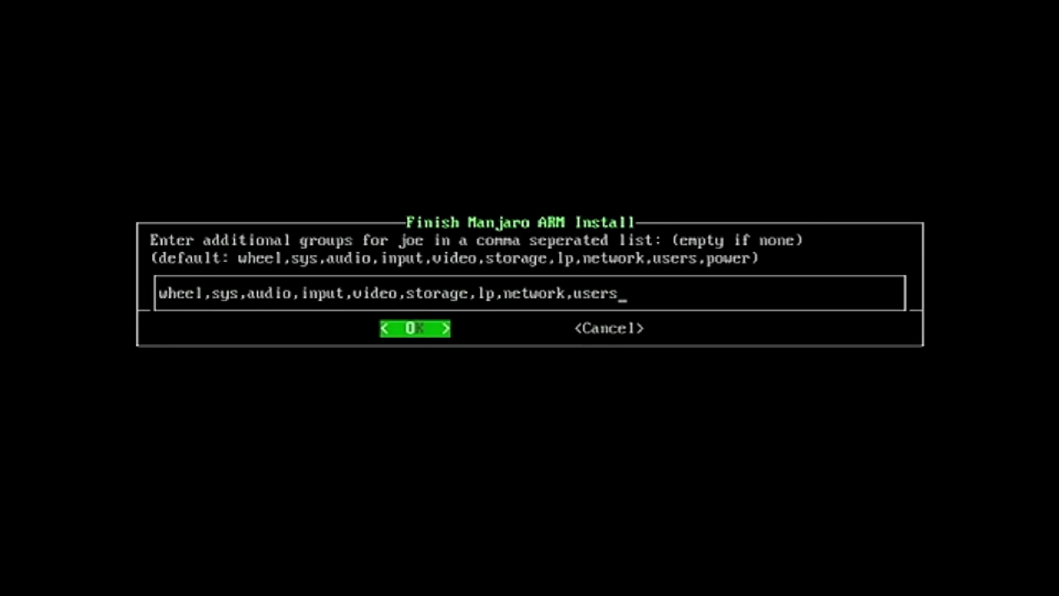
{"action": "type", "text": ",p"}
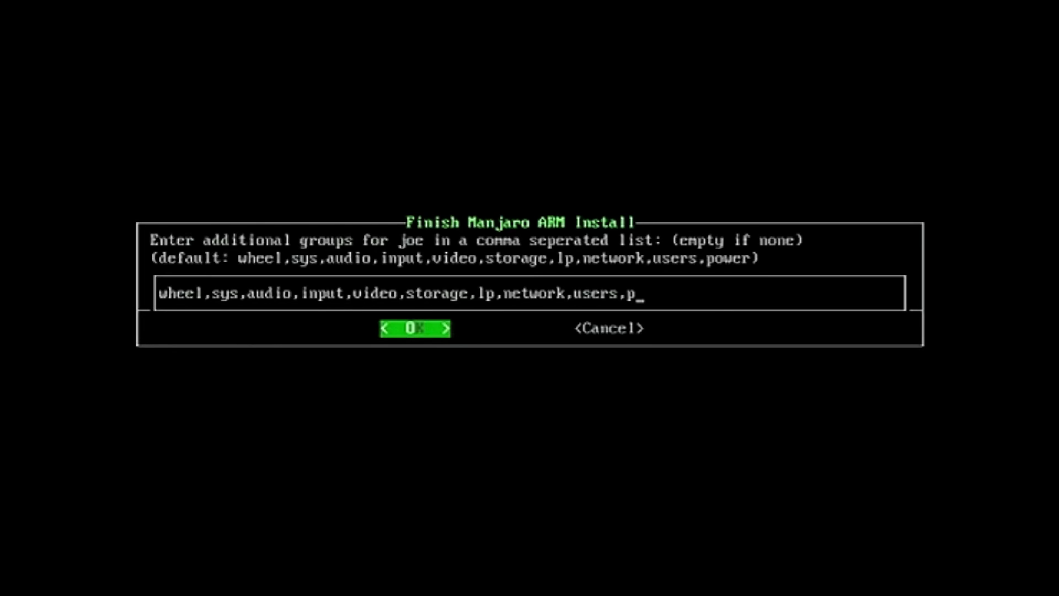
{"action": "type", "text": "ower"}
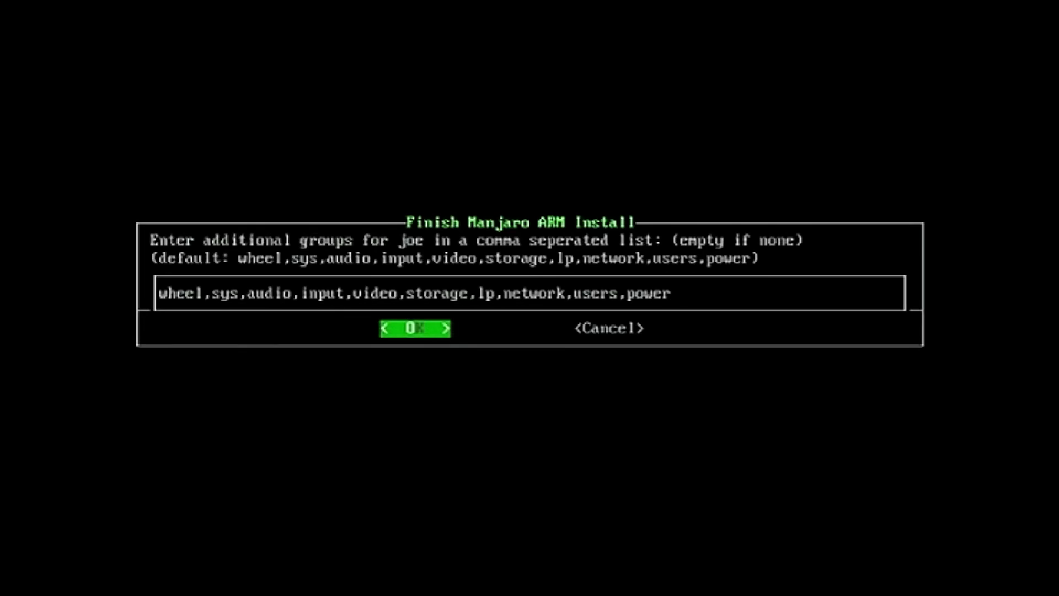
{"action": "left_click", "coordinate": [413, 328]}
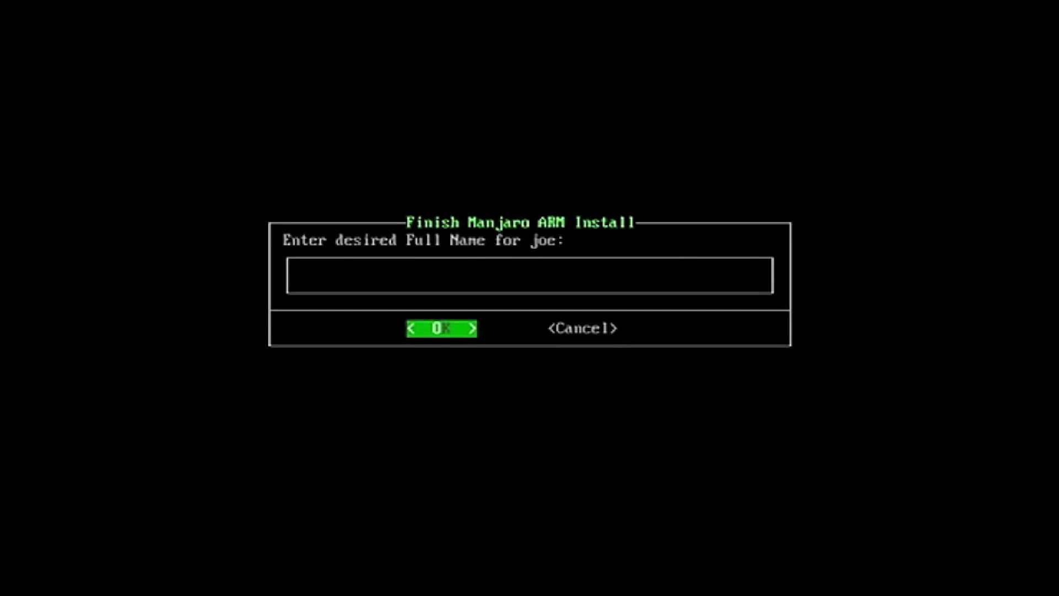
- Set the new user's full name to 'joe' and confirm it
{"action": "type", "text": "joe"}
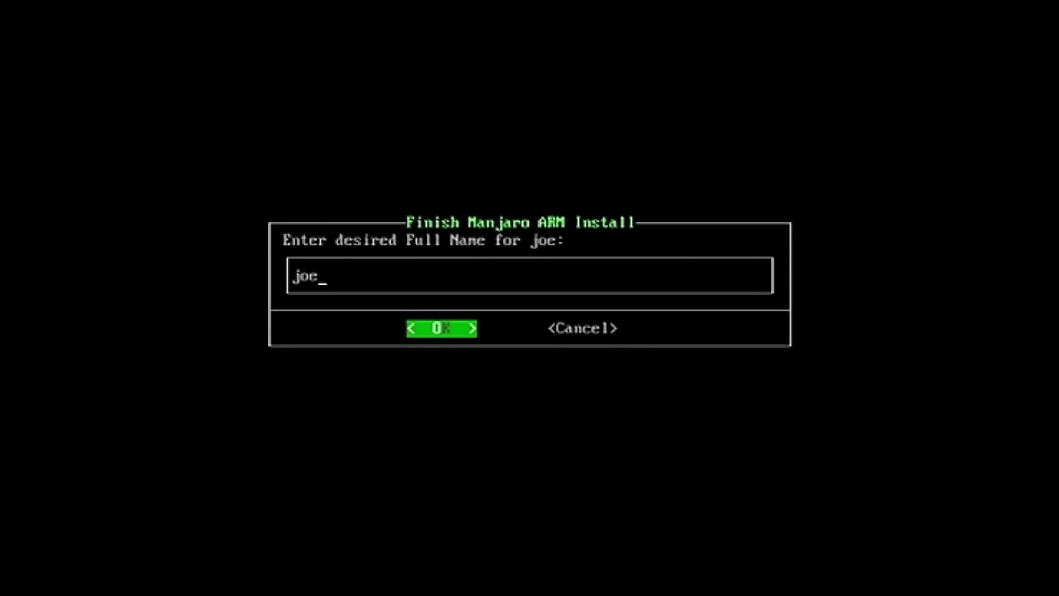
{"action": "key", "text": "Return"}
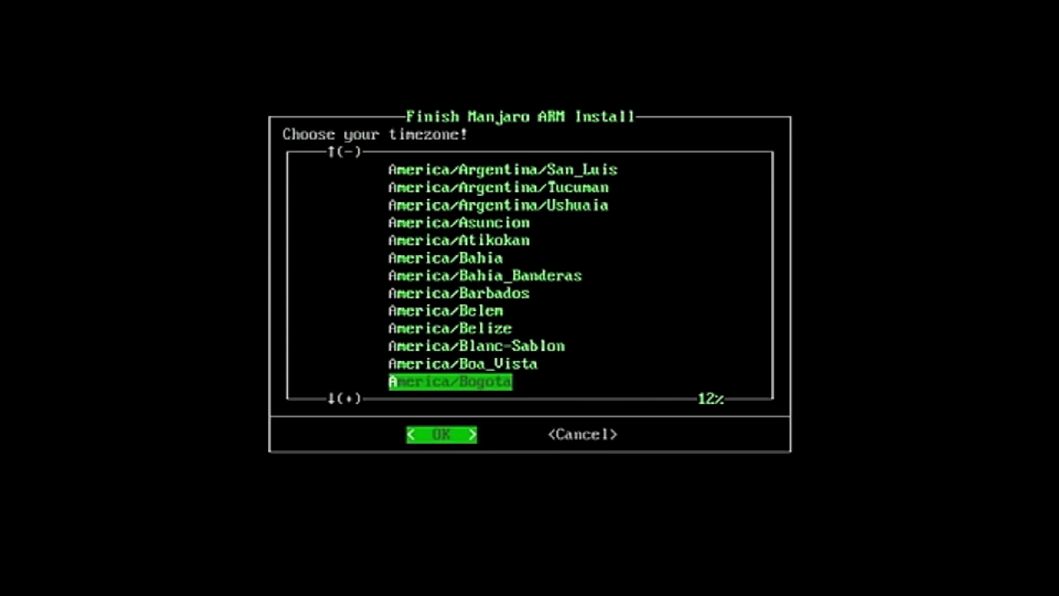
- Choose America/New_York as the system timezone
{"action": "scroll", "scroll_direction": "down", "scroll_amount": 3}
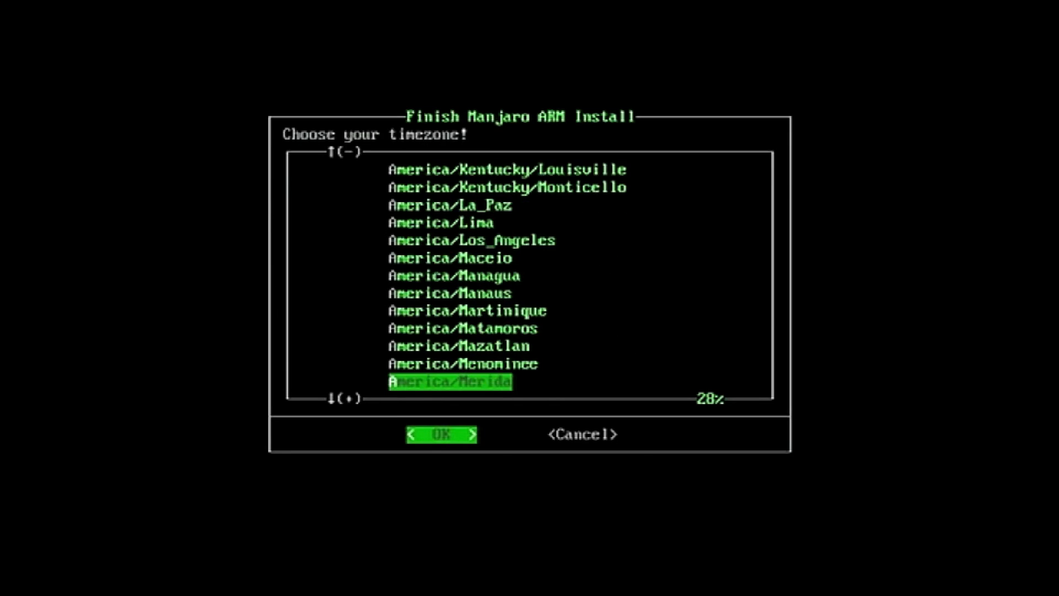
{"action": "scroll", "scroll_direction": "down", "scroll_amount": 3}
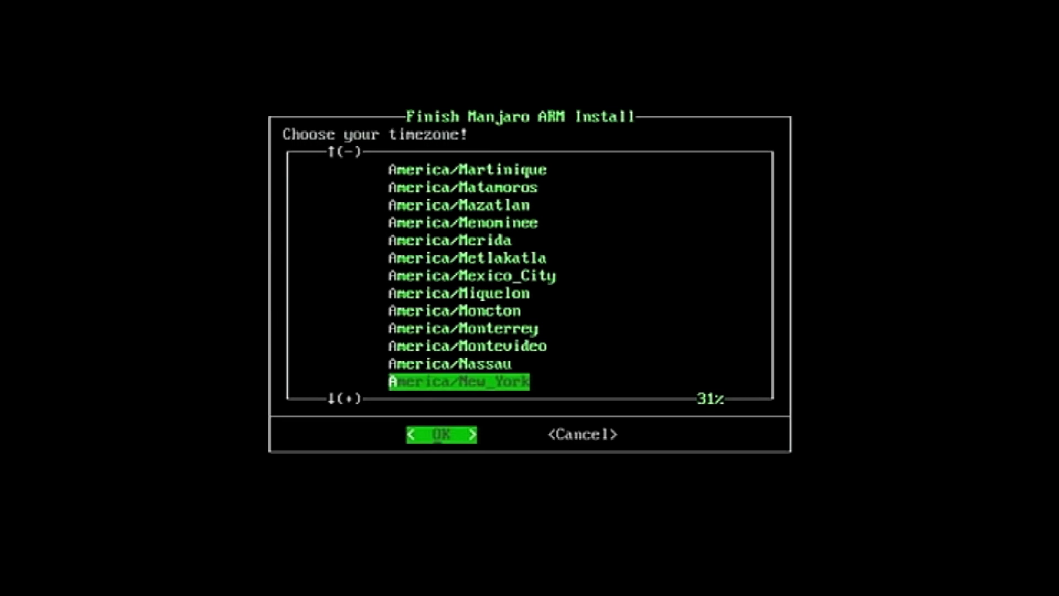
{"action": "left_click", "coordinate": [440, 433]}
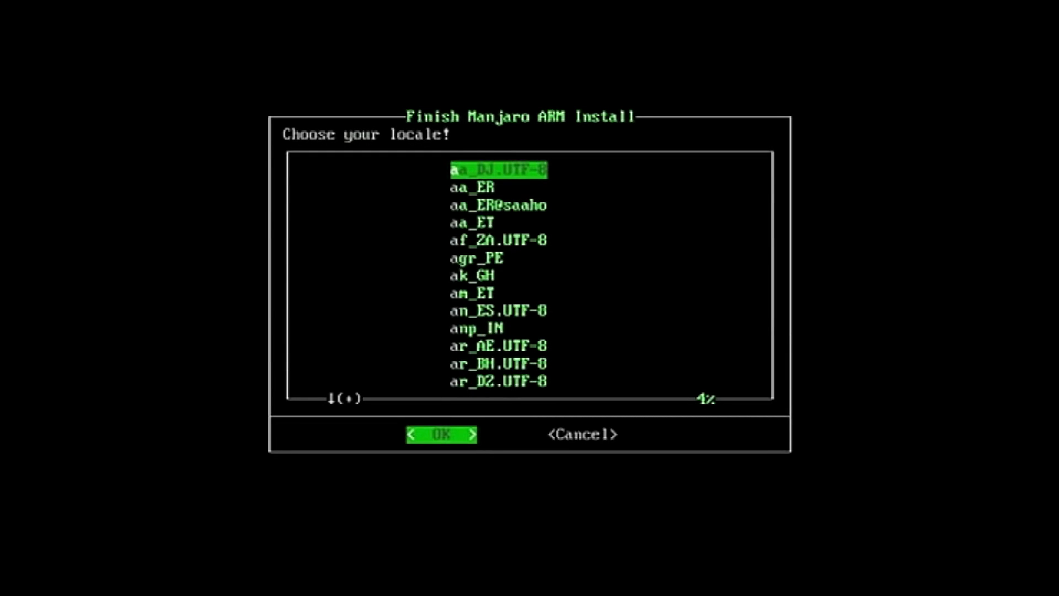
- Choose en_US.UTF-8 as the system locale
{"action": "key", "text": "Down"}
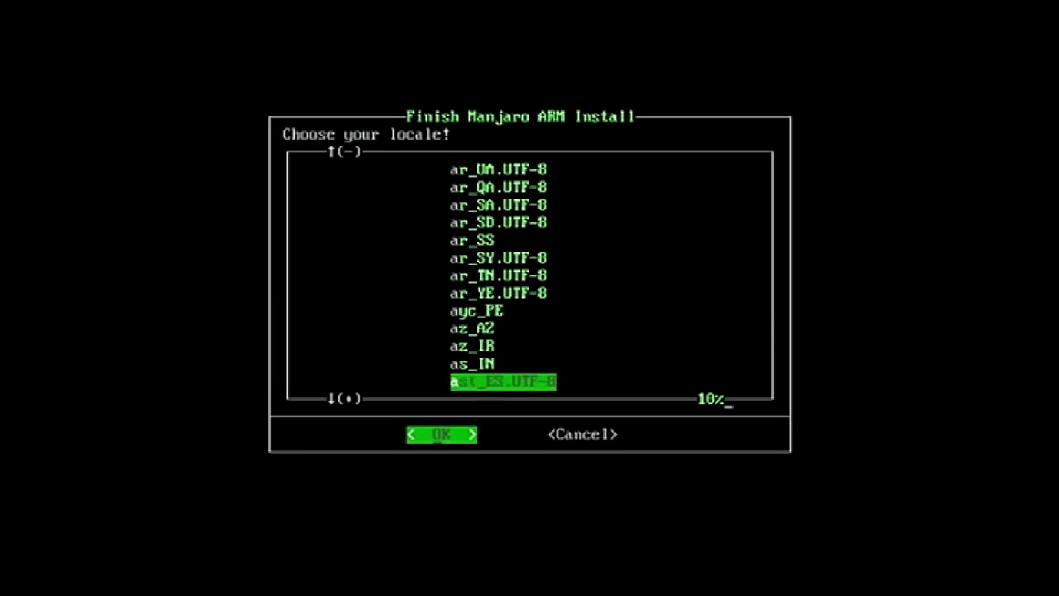
{"action": "scroll", "scroll_direction": "down", "scroll_amount": 3}
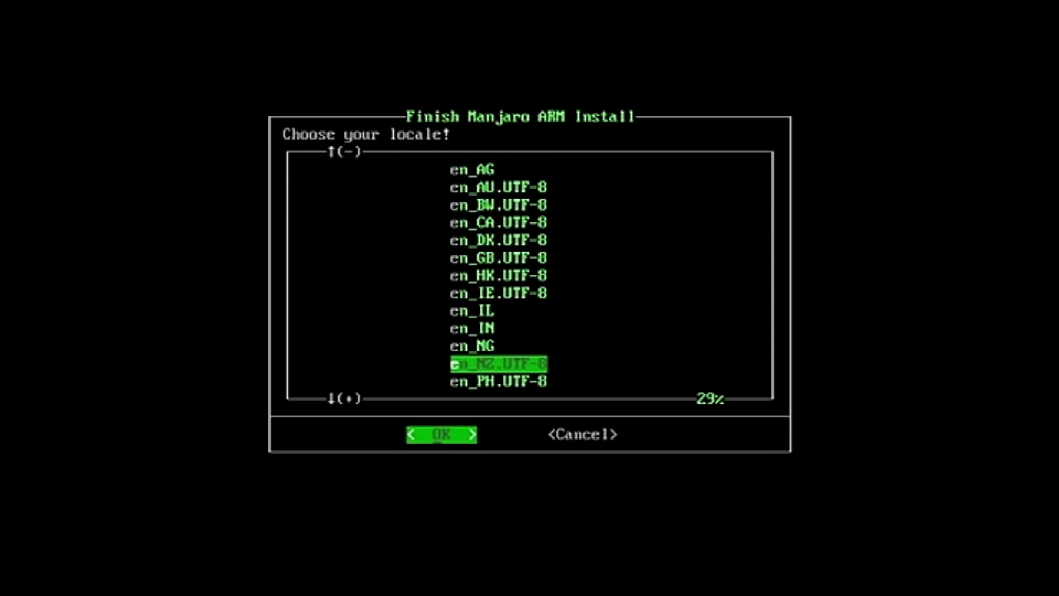
{"action": "key", "text": "Up"}
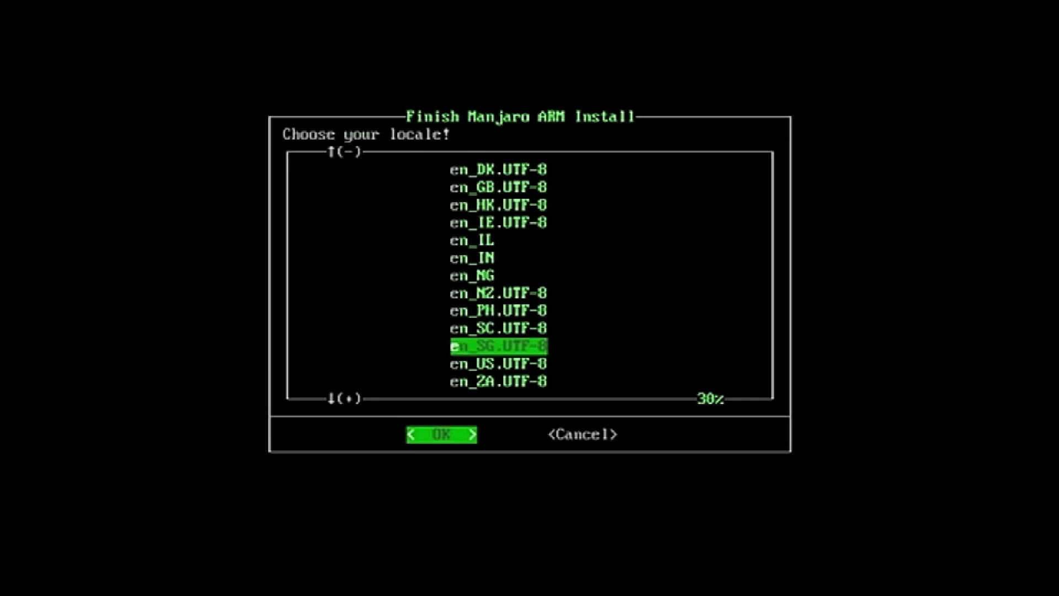
{"action": "key", "text": "Up"}
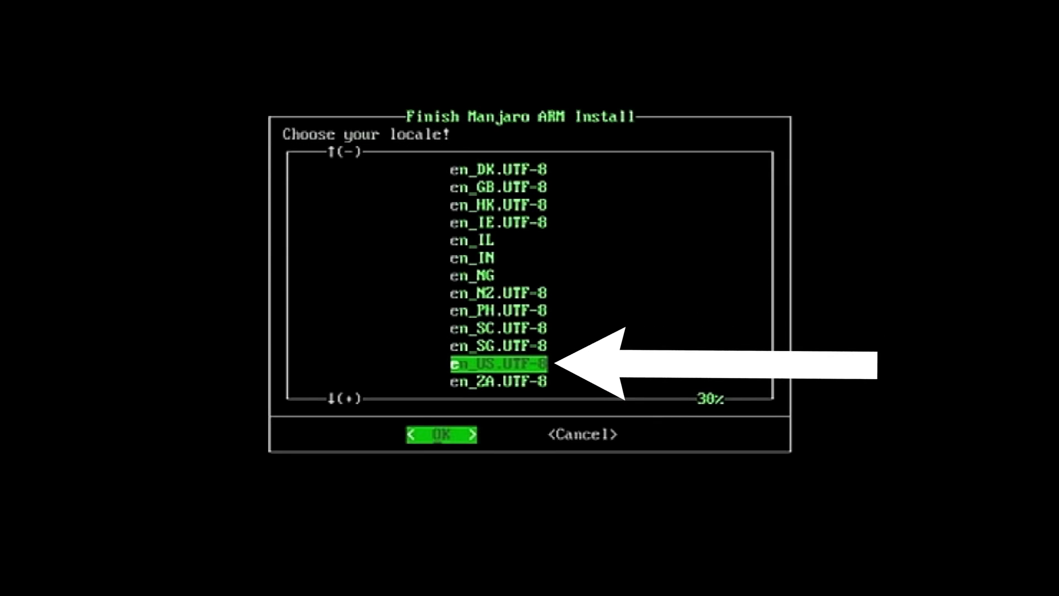
{"action": "left_click", "coordinate": [440, 434]}
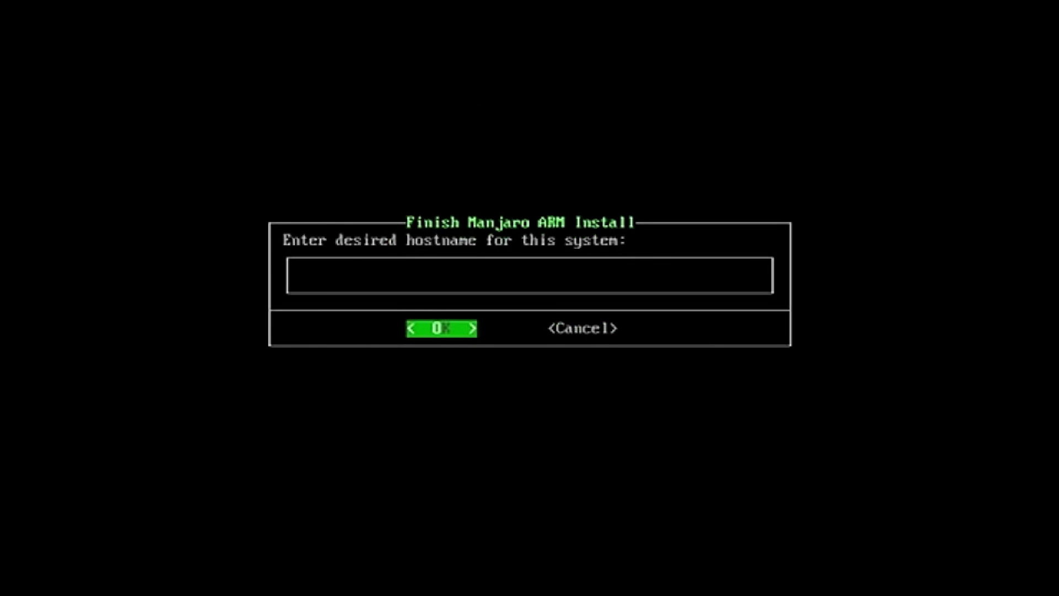
- Enter a hostname beginning 'pineb' for the new system
{"action": "type", "text": "pineb"}
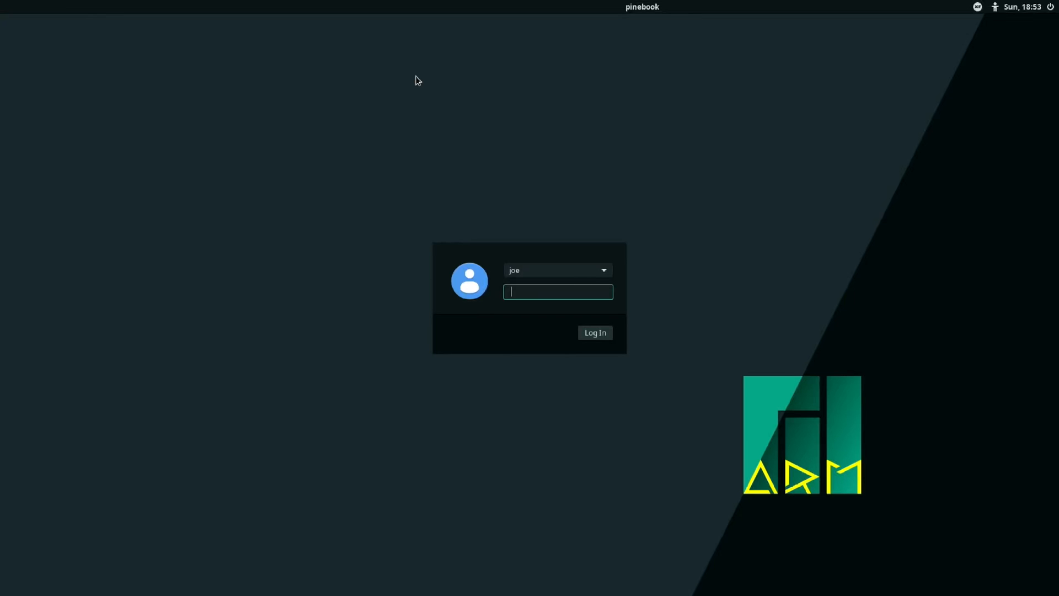
- Enter the new user's password and log in to the desktop
{"action": "type", "text": "••••"}
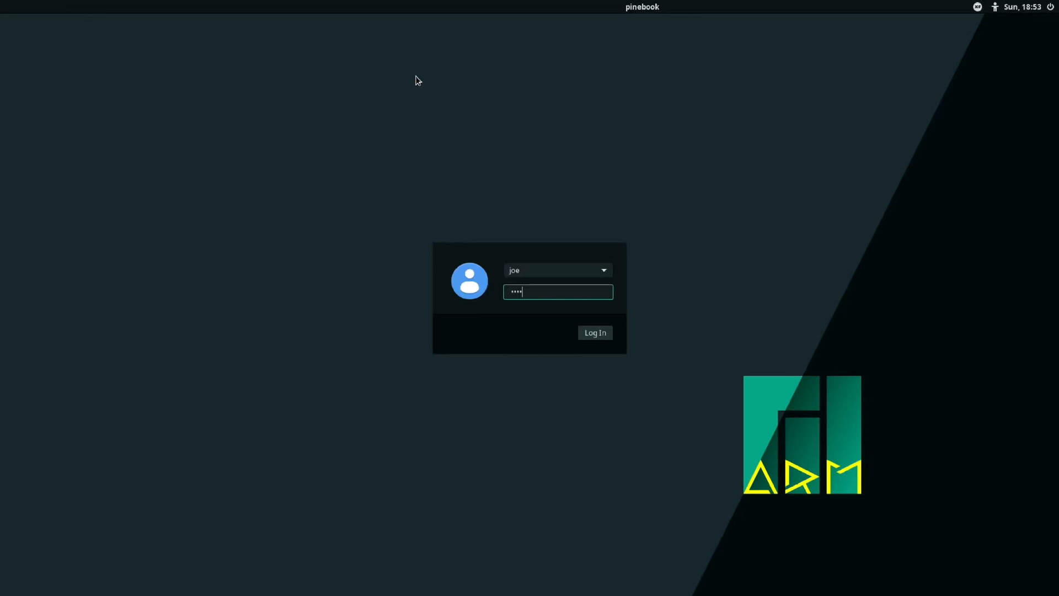
{"action": "left_click", "coordinate": [593, 332]}
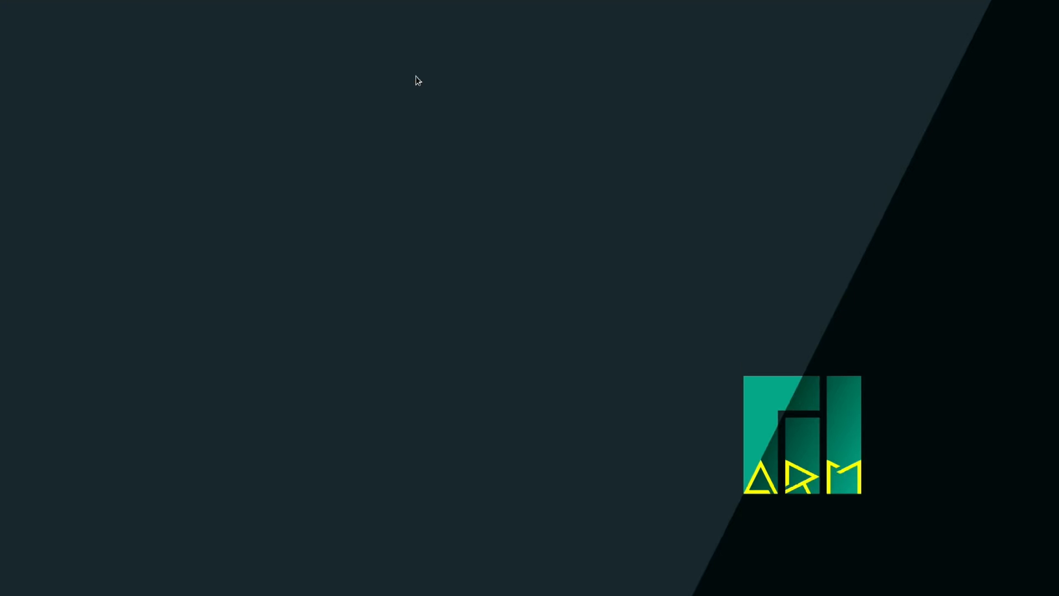